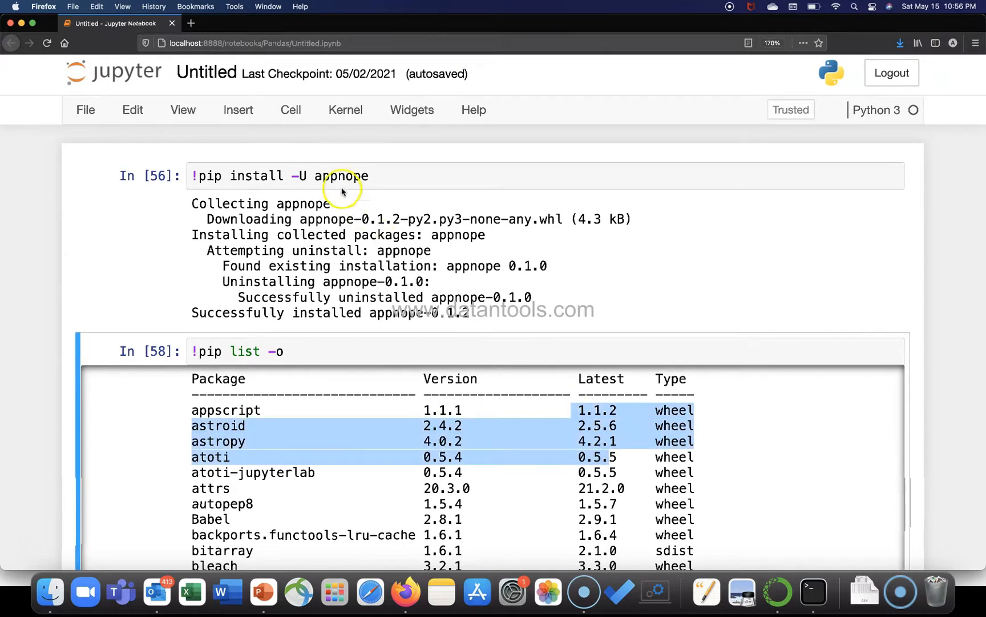
Select the appnope package name in the In [56] pip install -U command for replacement.
click(343, 176)
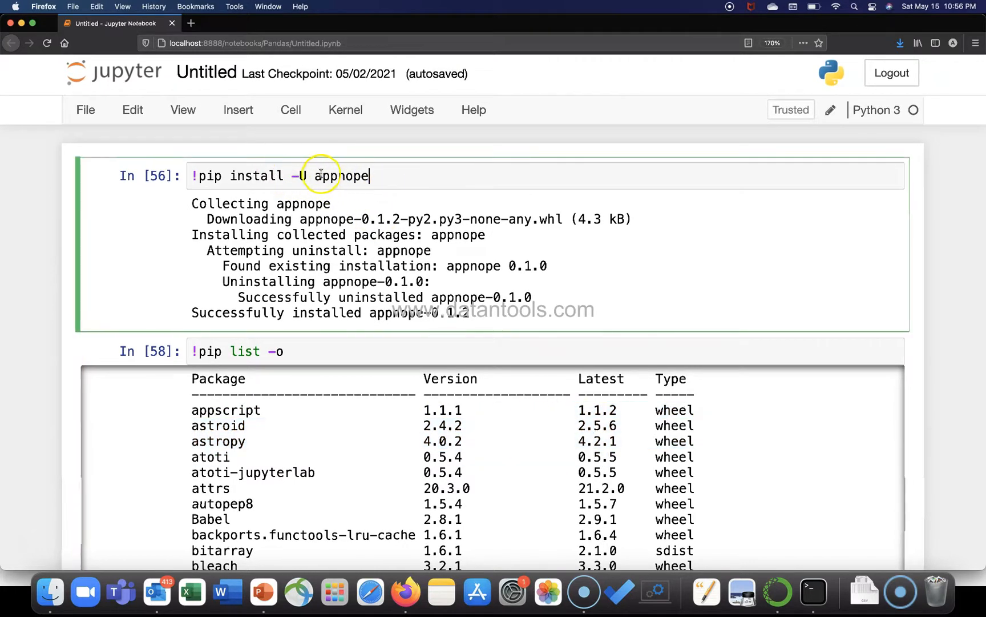
double_click(342, 175)
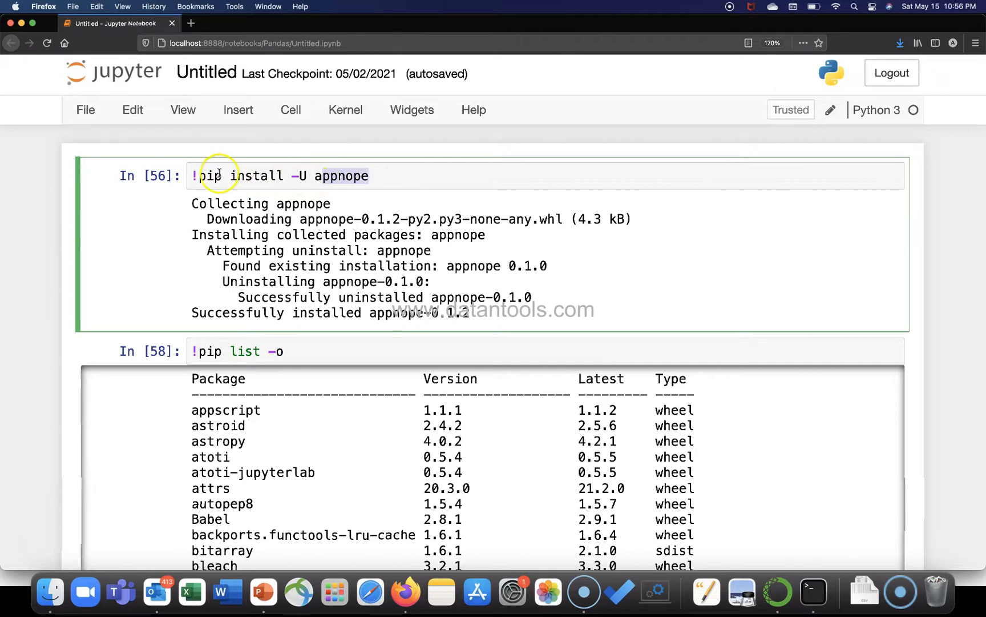
mouse_move(290, 176)
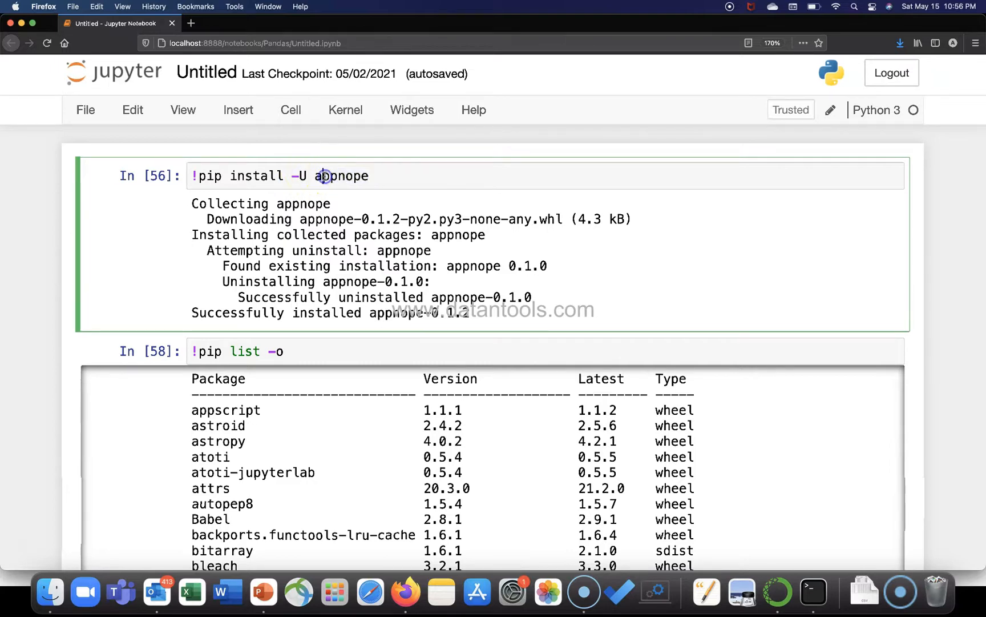
double_click(340, 176)
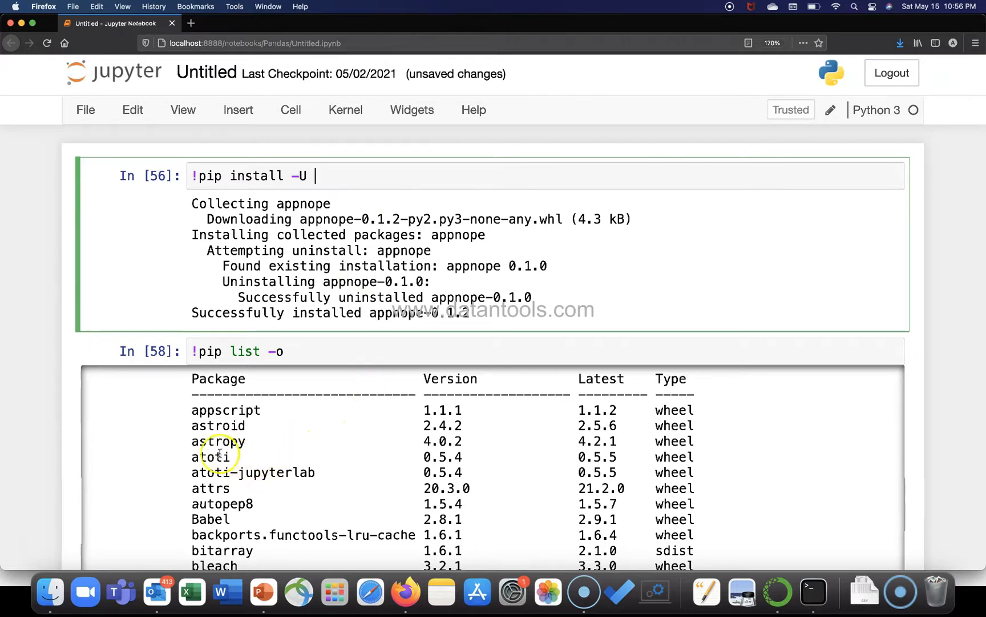
Replace appnope with 'astropy Babel' after pip install -U.
text(astrop)
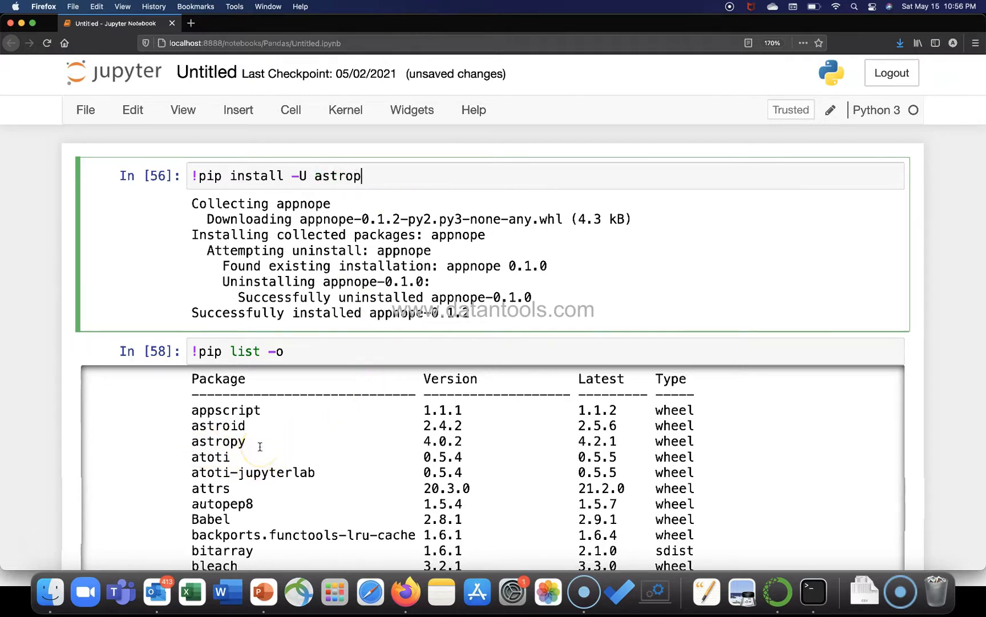
text(y)
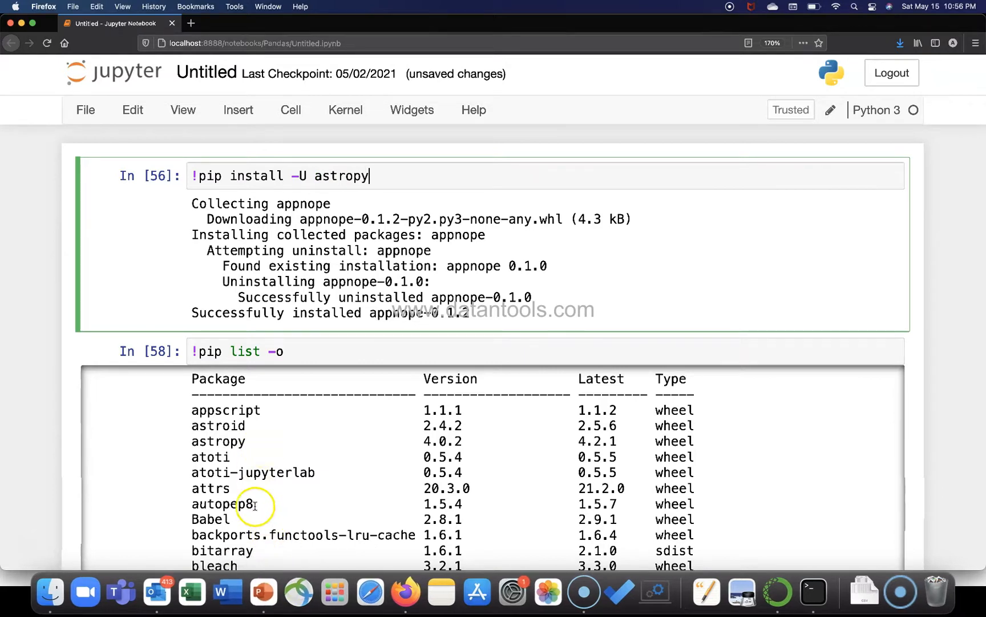
mouse_move(212, 522)
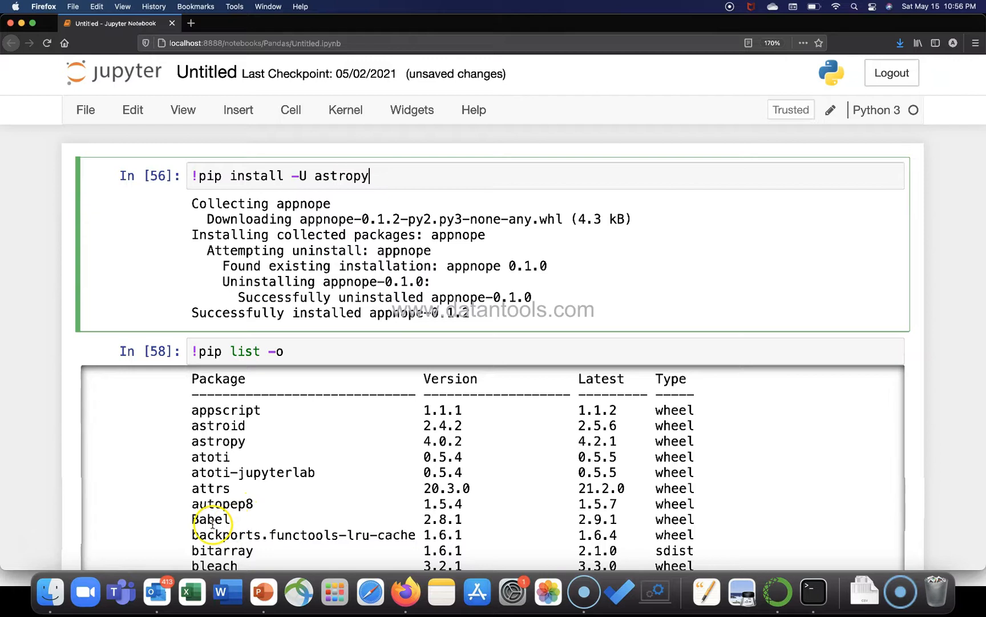
mouse_move(378, 473)
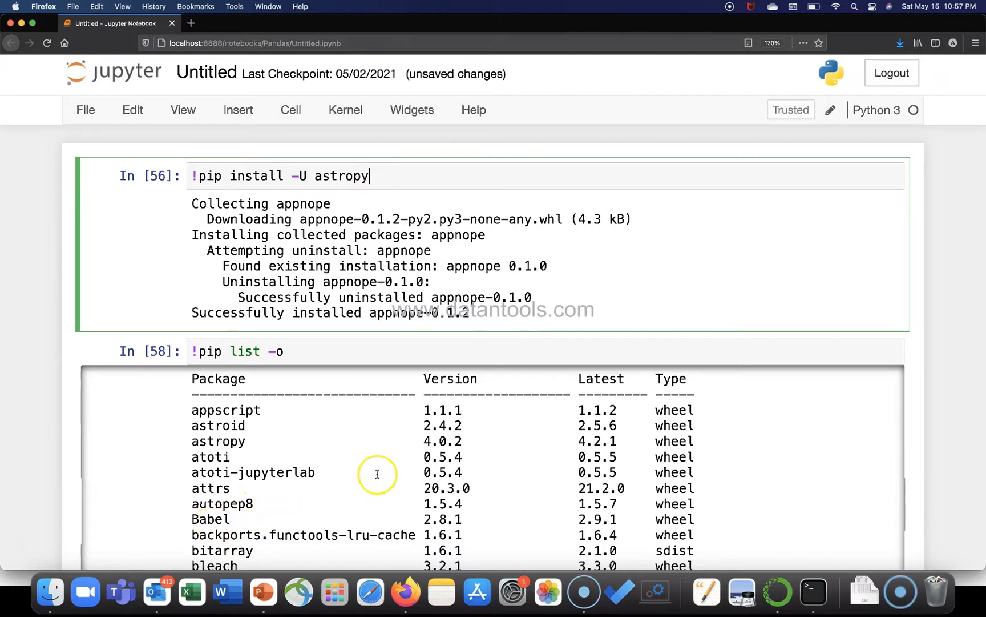
text(Babel)
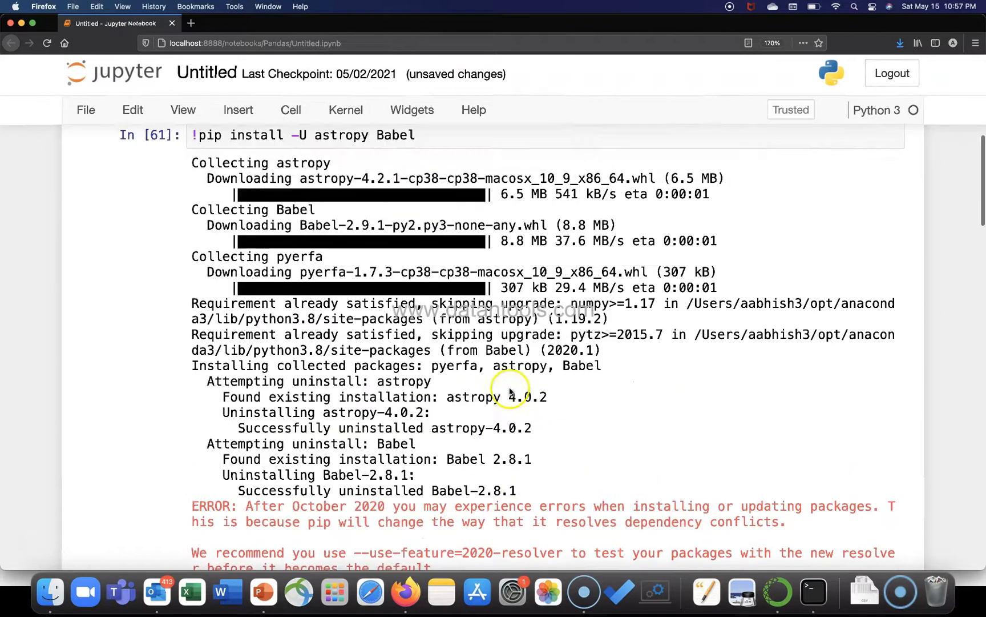
Scroll through the upgrade output showing astropy 4.2.1 and Babel 2.9.1 installed.
scroll(down, 3)
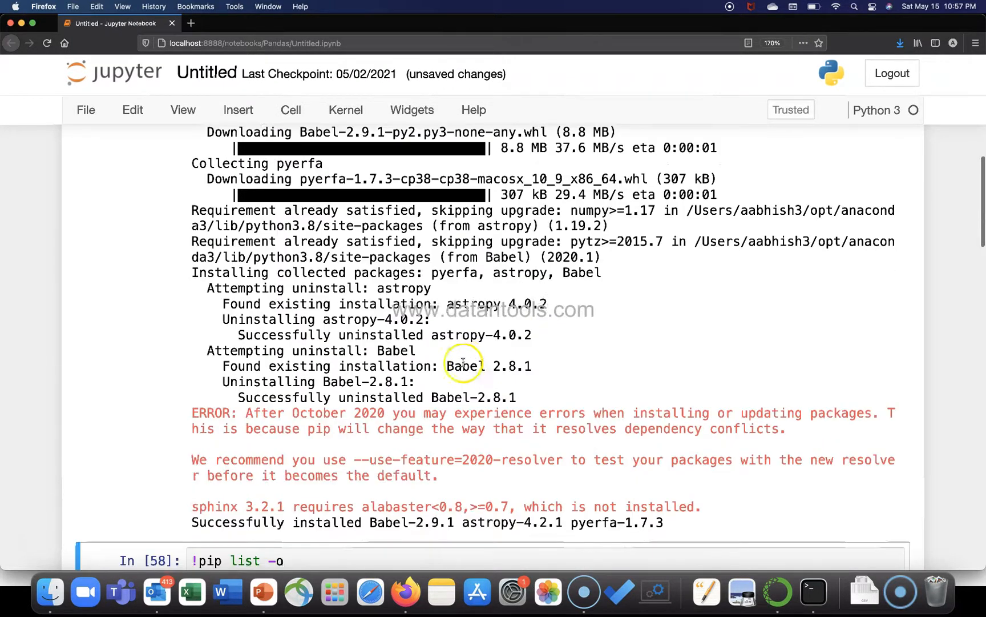
mouse_move(262, 413)
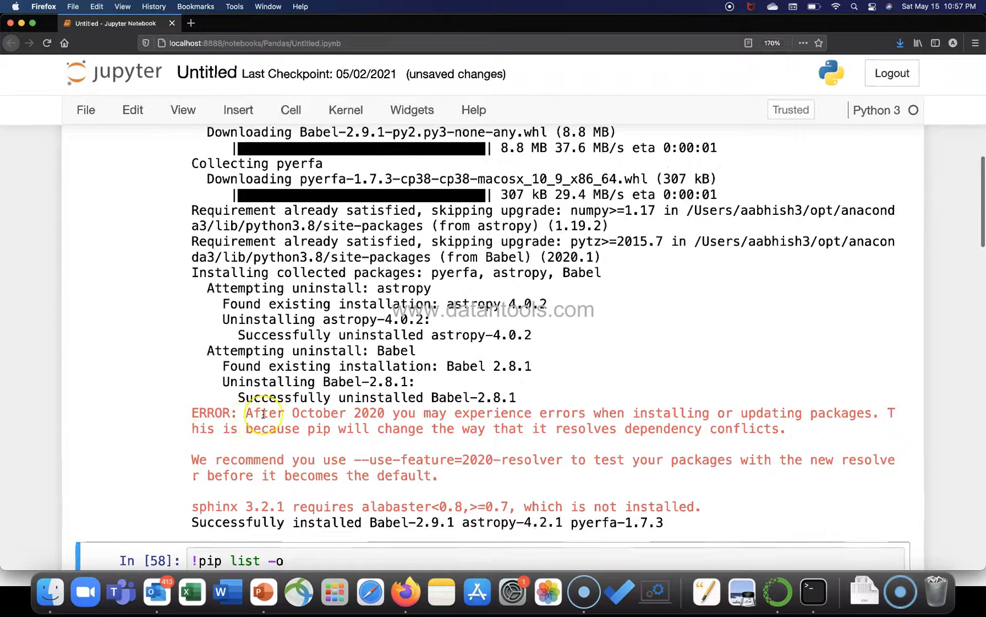
mouse_move(362, 420)
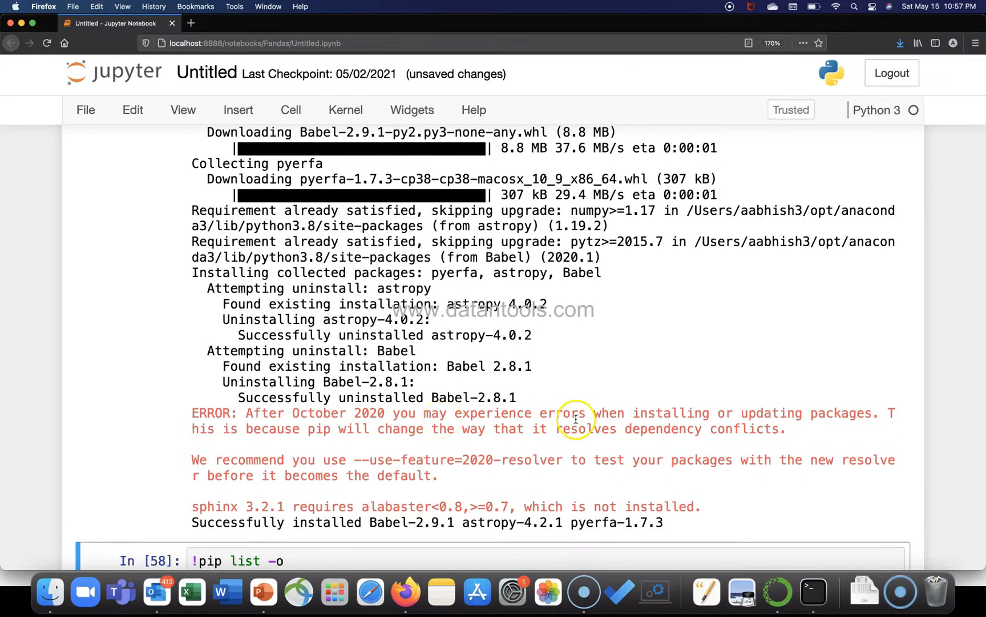
mouse_move(350, 430)
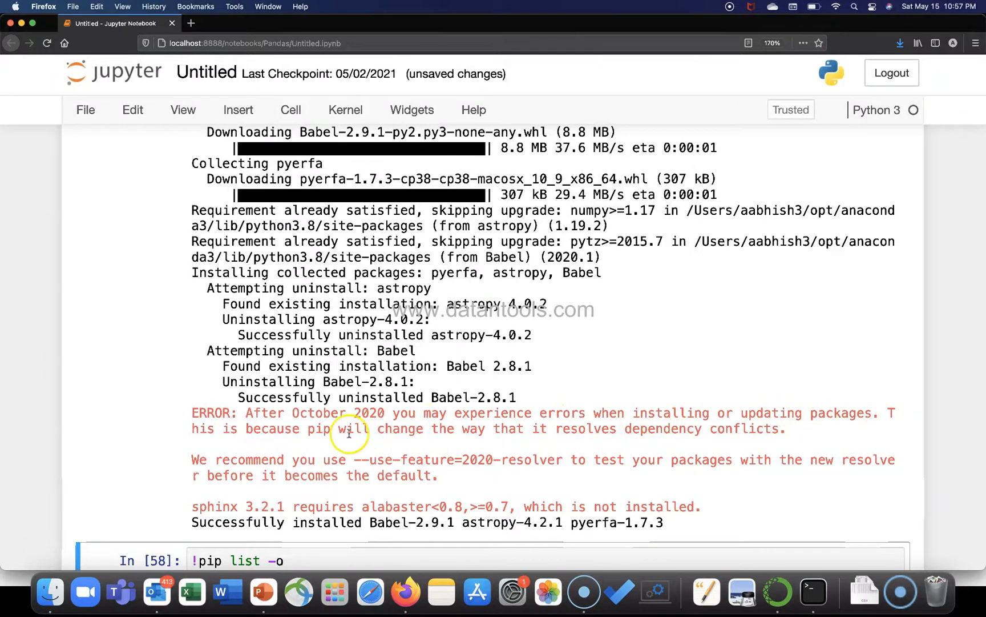
mouse_move(624, 445)
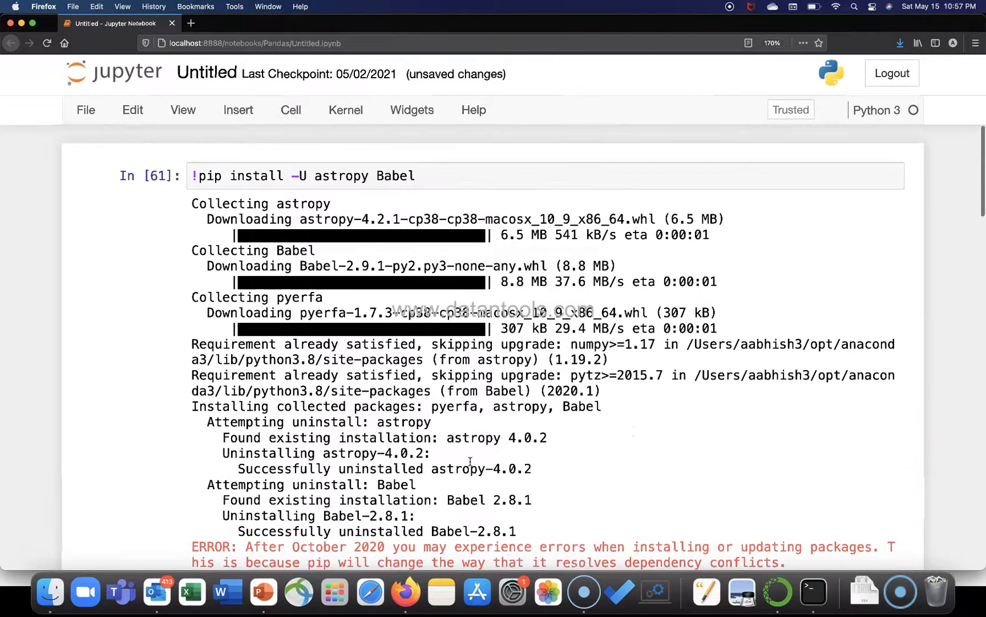
Scroll down to the In [58] !pip list -o cell below the upgrade output.
scroll(down, 3)
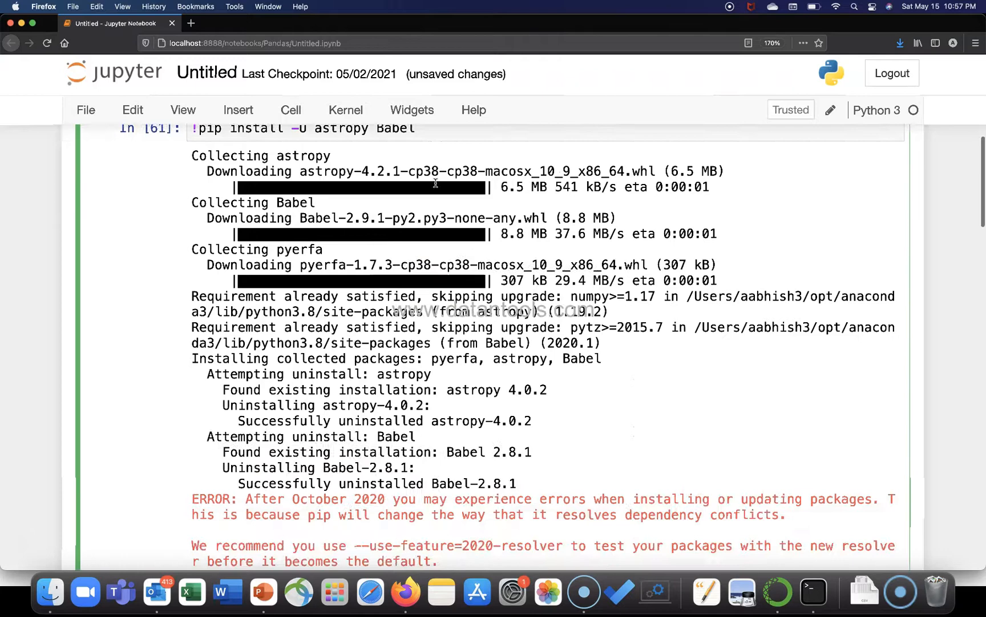
scroll(down, 3)
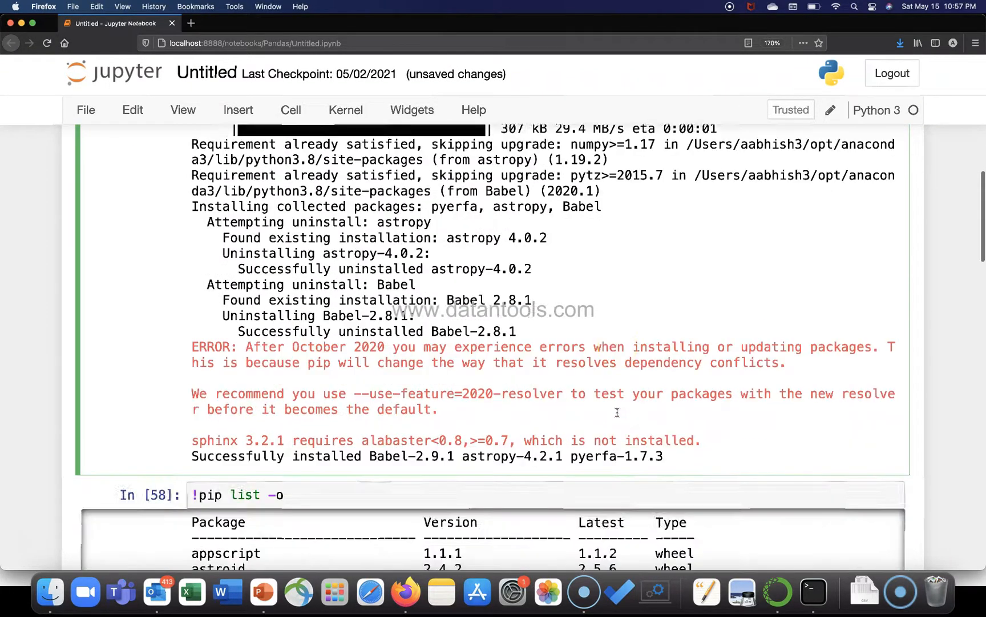
scroll(down, 3)
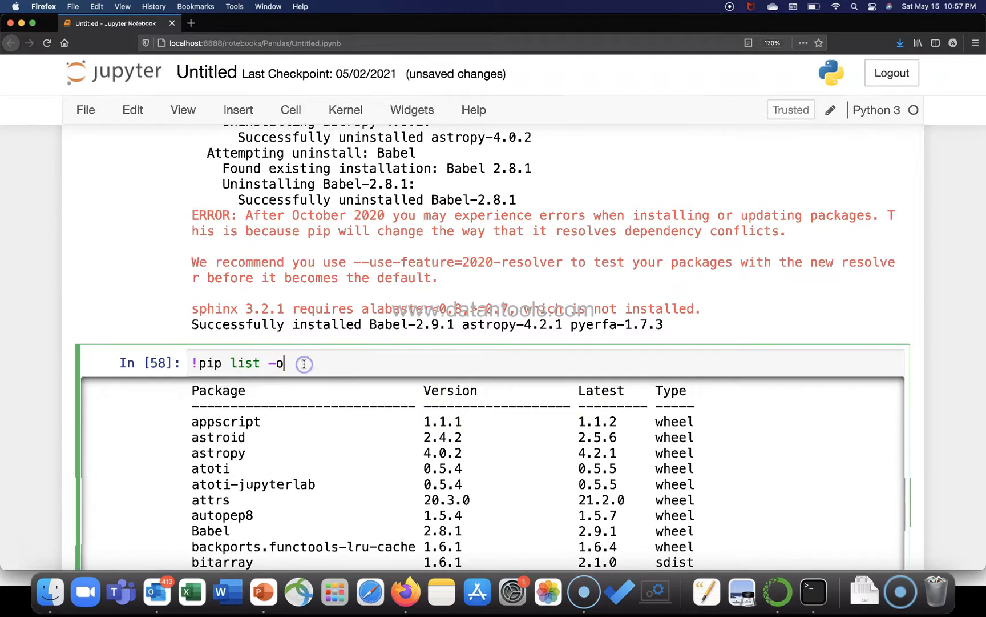
mouse_move(410, 468)
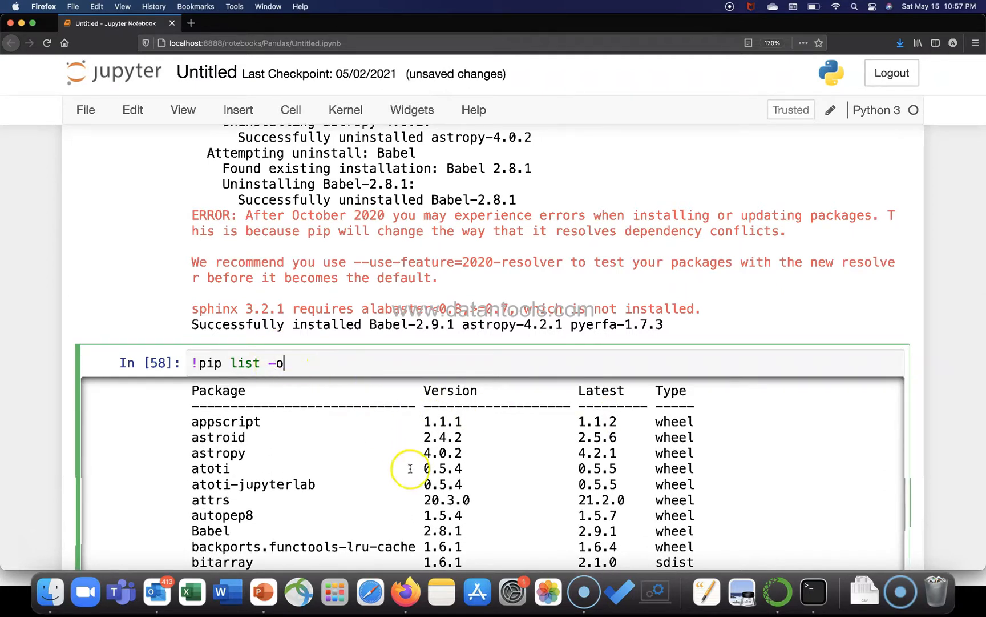
mouse_move(415, 471)
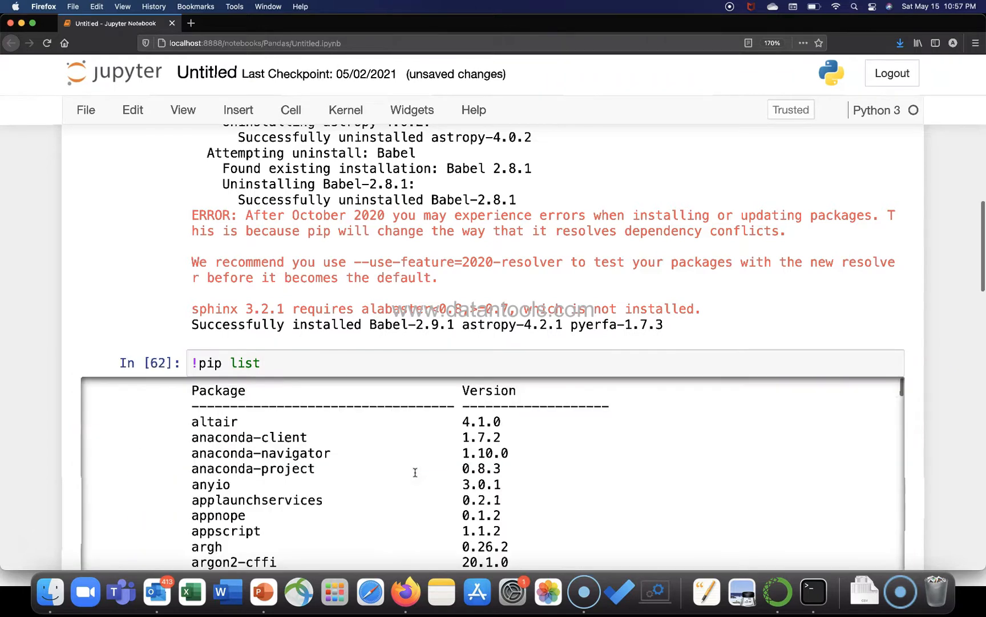
Scroll the full pip list output to confirm astropy 4.2.1 and Babel 2.9.1.
scroll(down, 3)
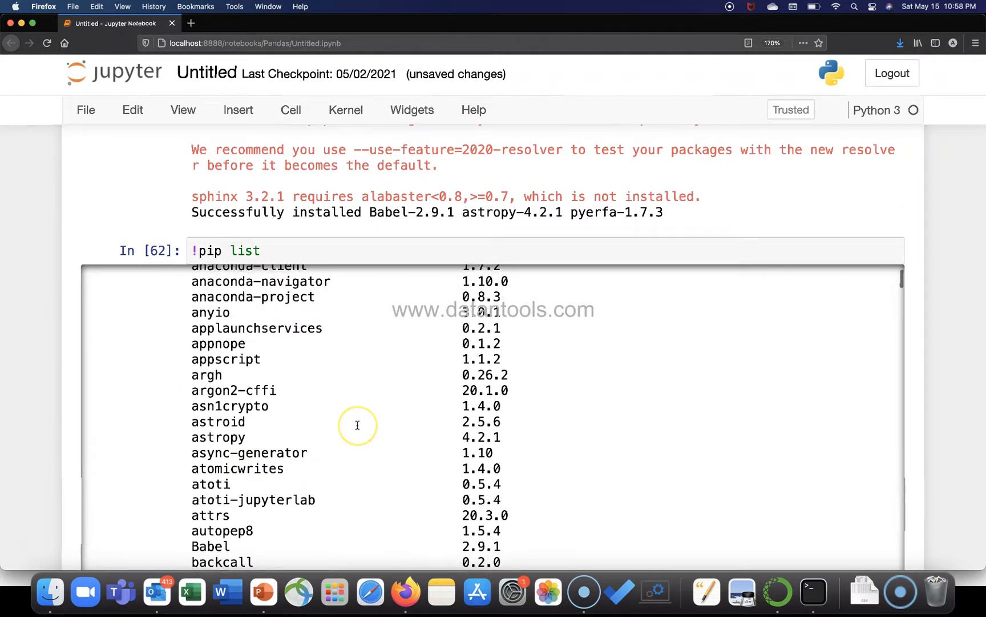
scroll(down, 3)
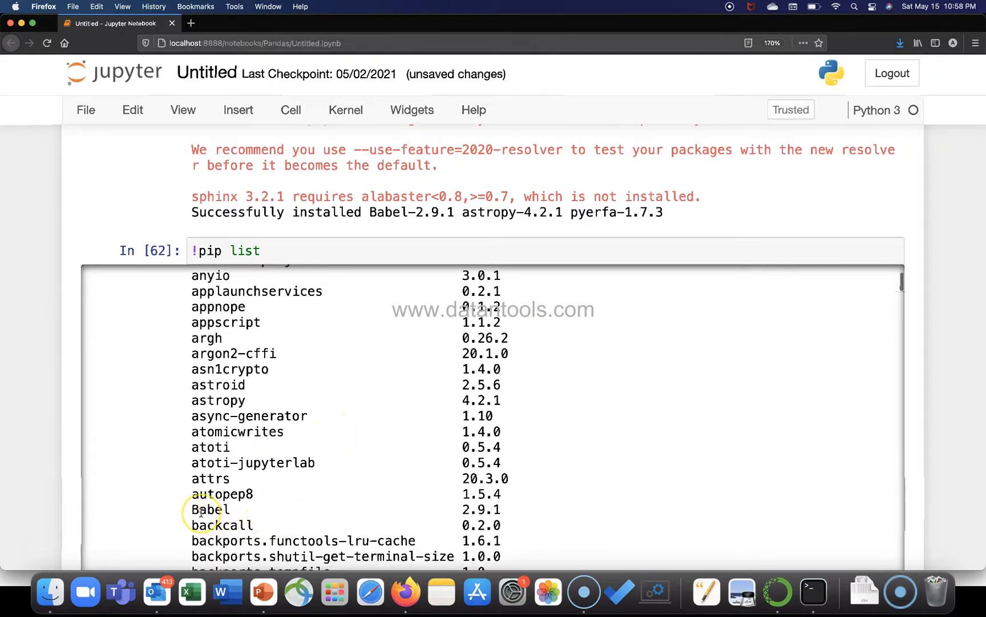
mouse_move(455, 287)
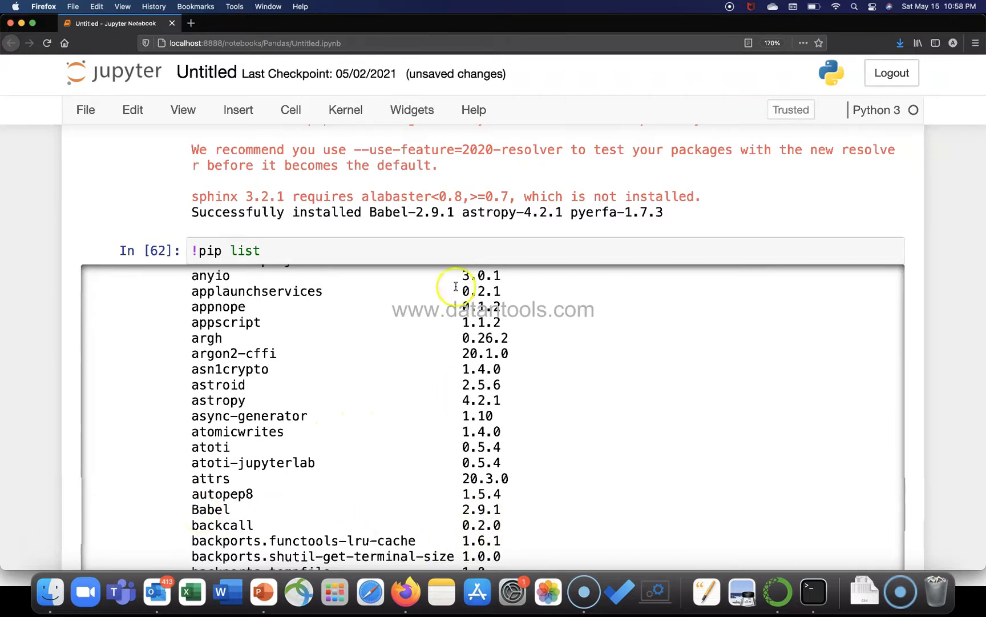